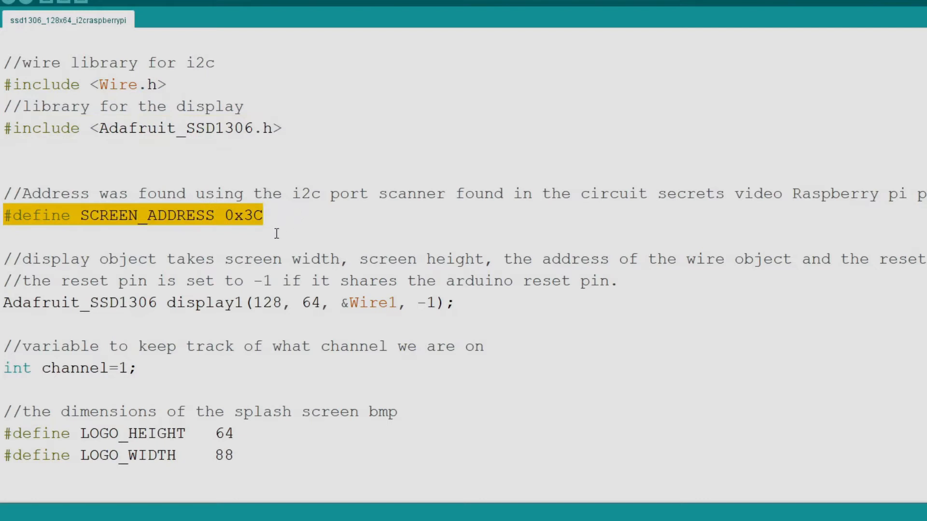
pyautogui.moveTo(207, 270)
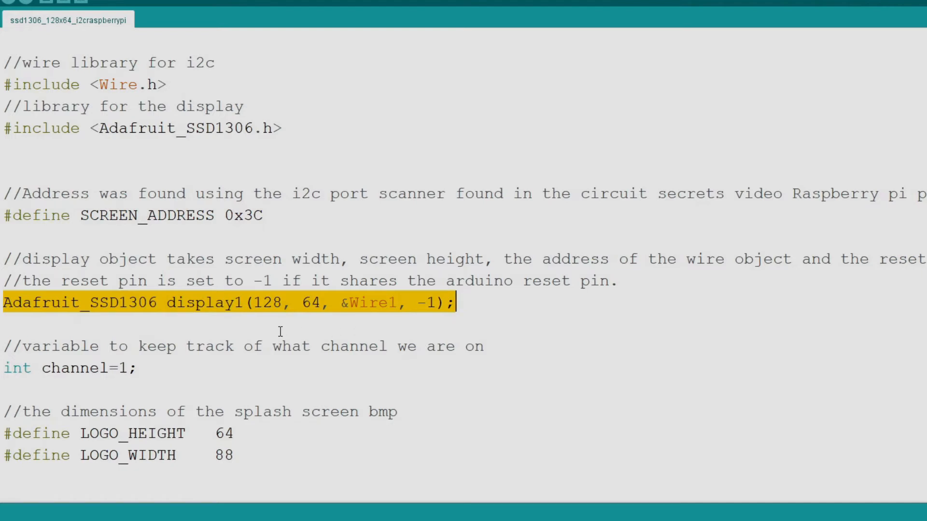
pyautogui.moveTo(196, 338)
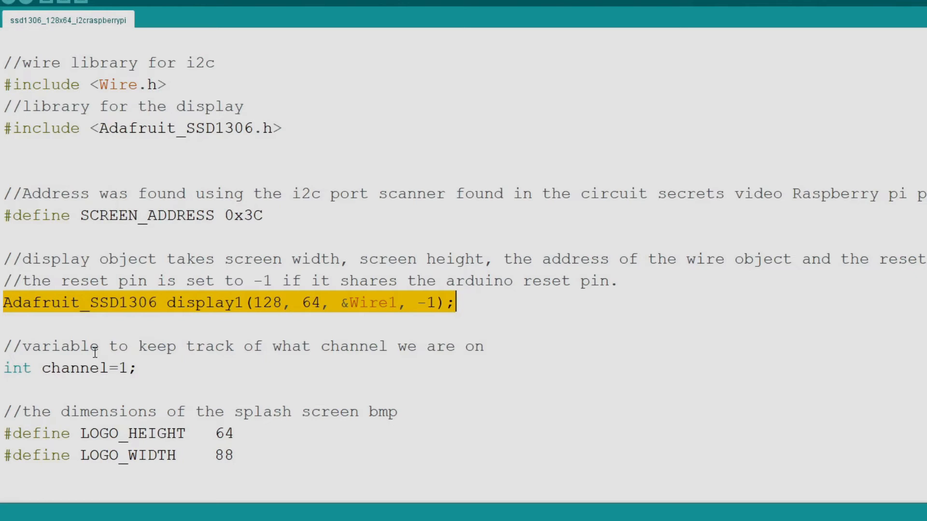
pyautogui.scroll(-3)
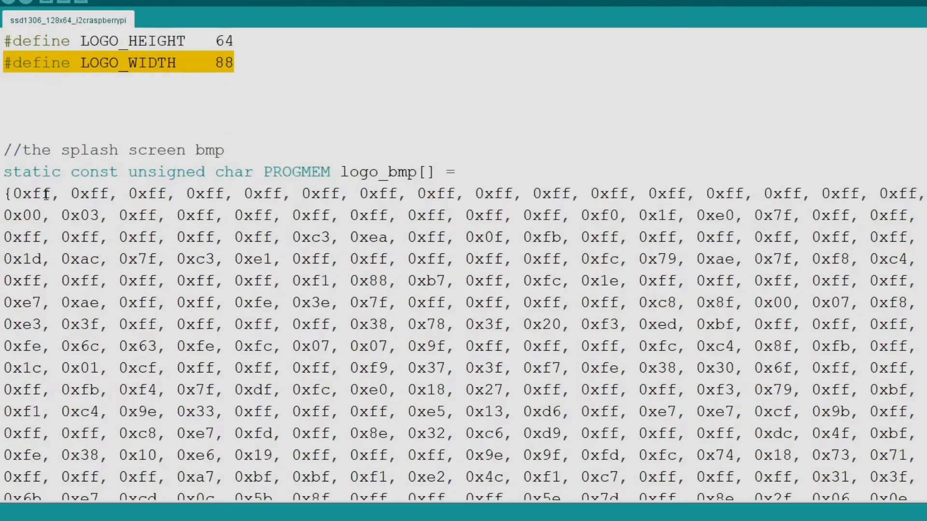
pyautogui.scroll(-3)
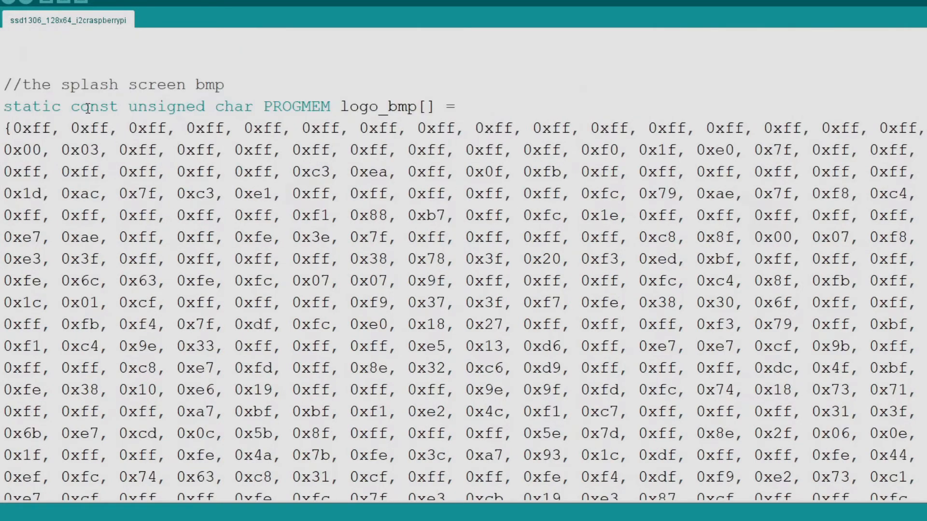
pyautogui.doubleClick(296, 107)
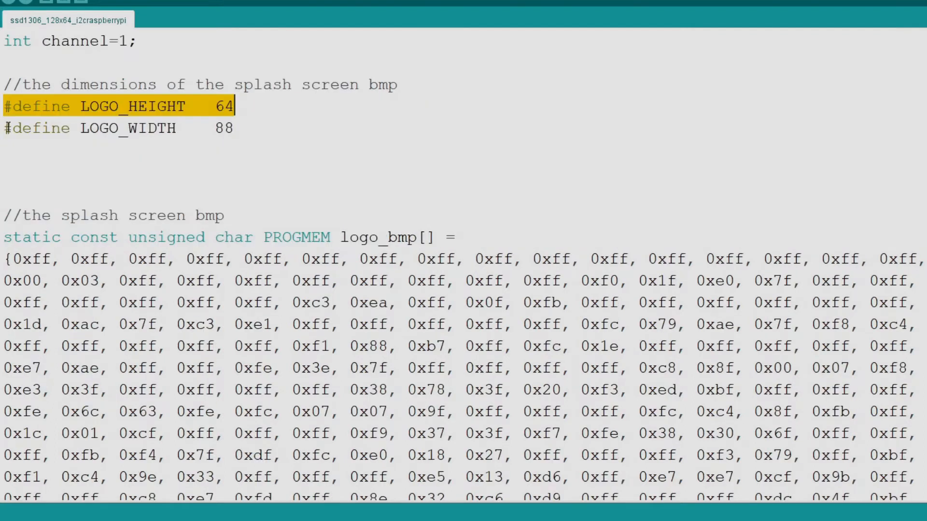
pyautogui.scroll(-3)
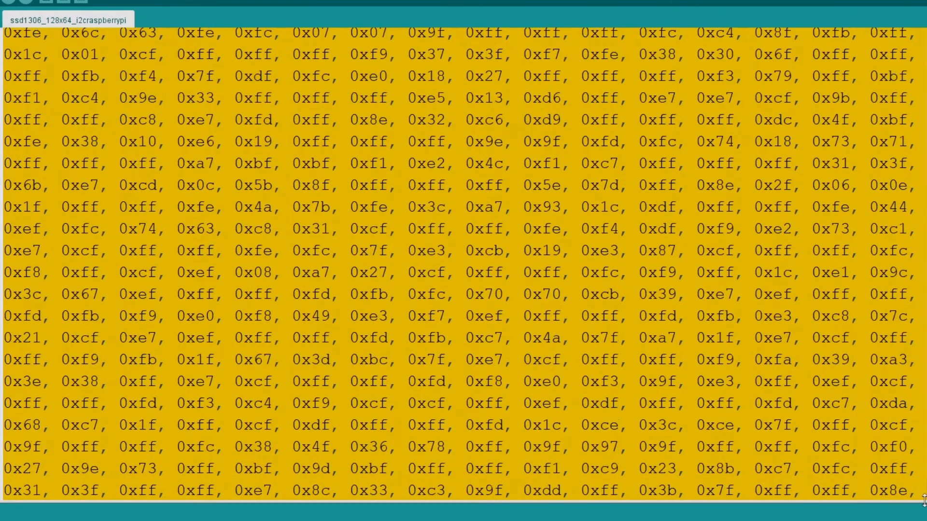
pyautogui.scroll(-3)
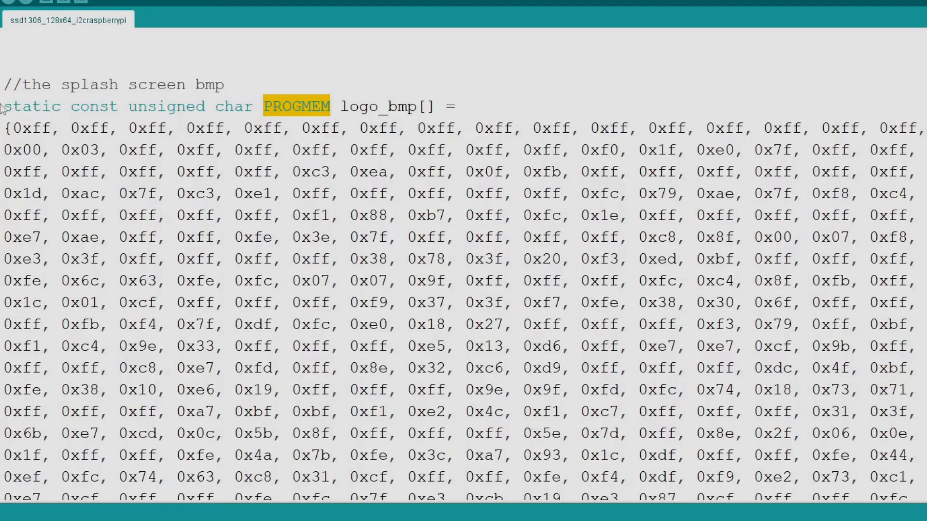
pyautogui.scroll(-3)
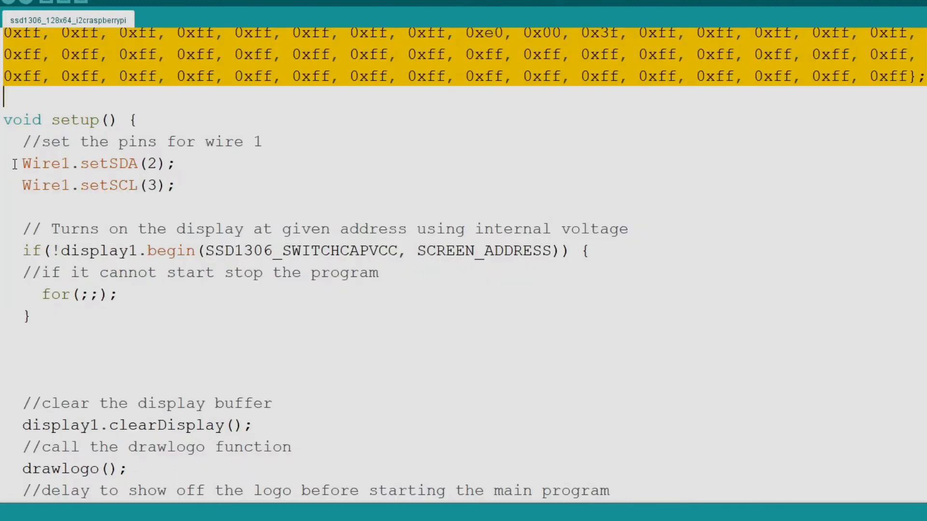
pyautogui.moveTo(17, 164); pyautogui.dragTo(178, 186)
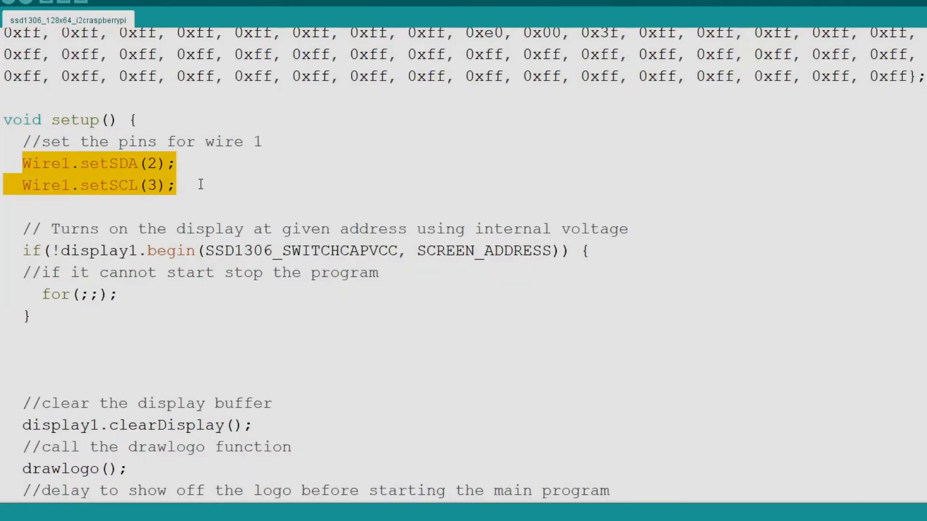
pyautogui.moveTo(226, 180)
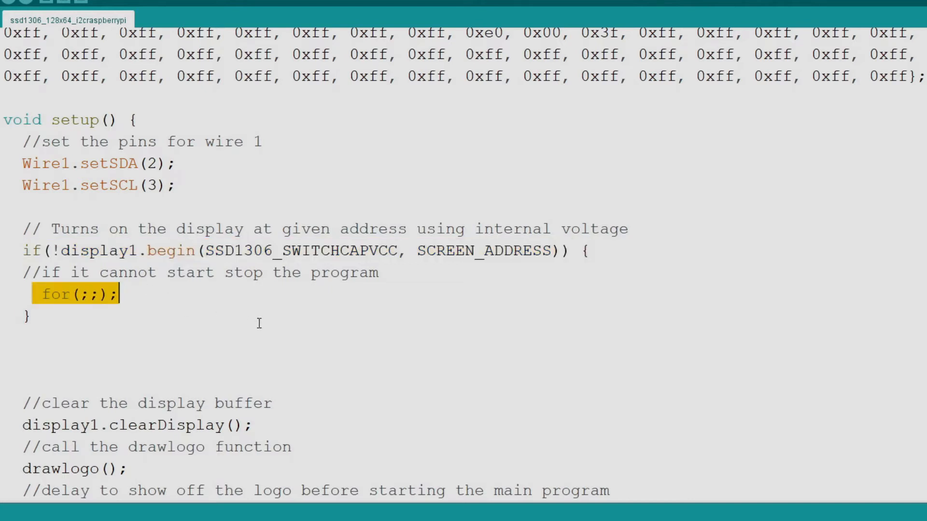
pyautogui.scroll(-3)
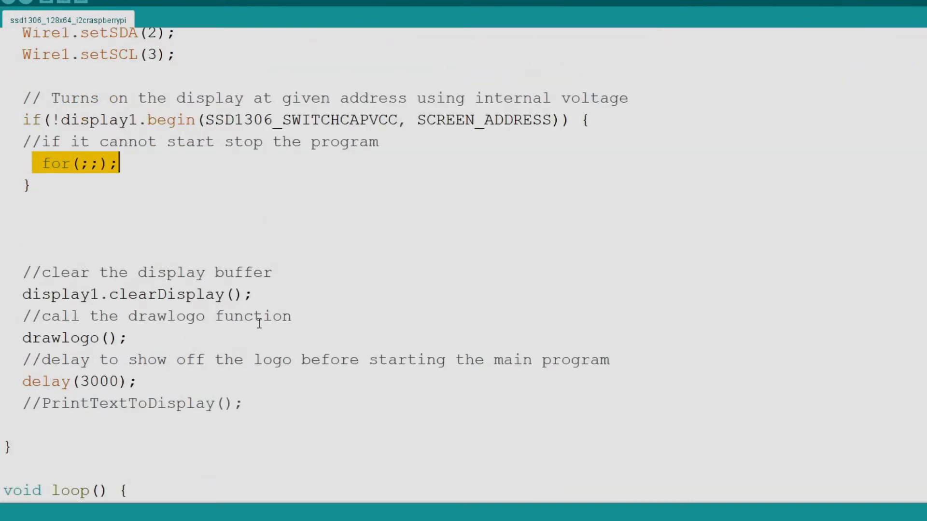
pyautogui.scroll(-3)
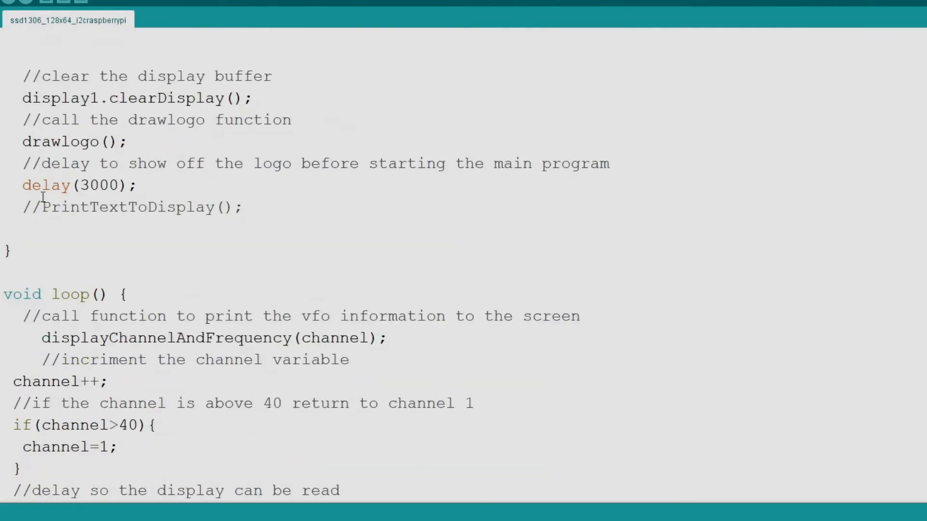
pyautogui.moveTo(22, 99); pyautogui.dragTo(195, 98)
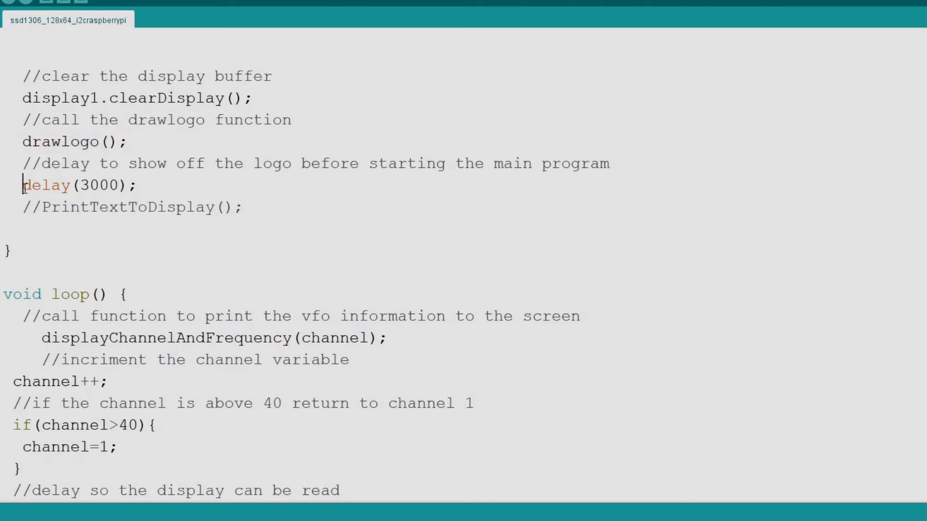
pyautogui.tripleClick(78, 185)
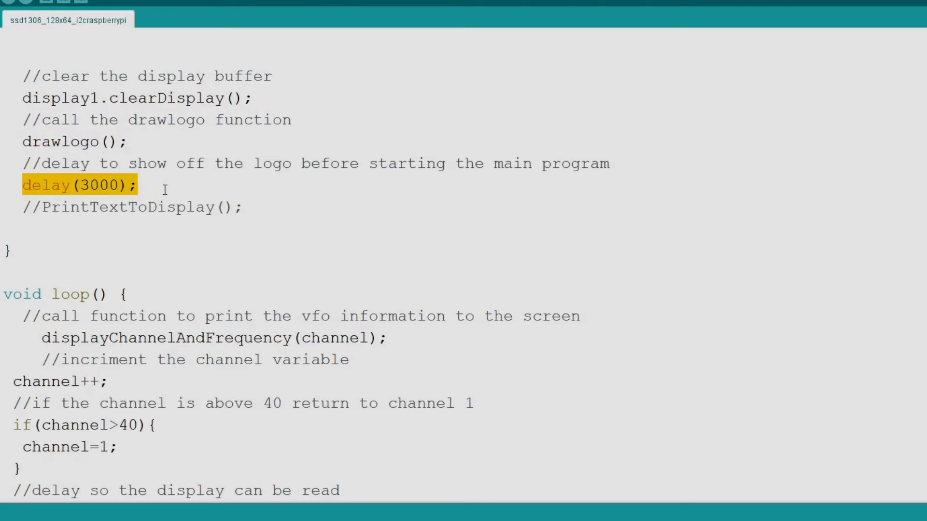
pyautogui.scroll(-3)
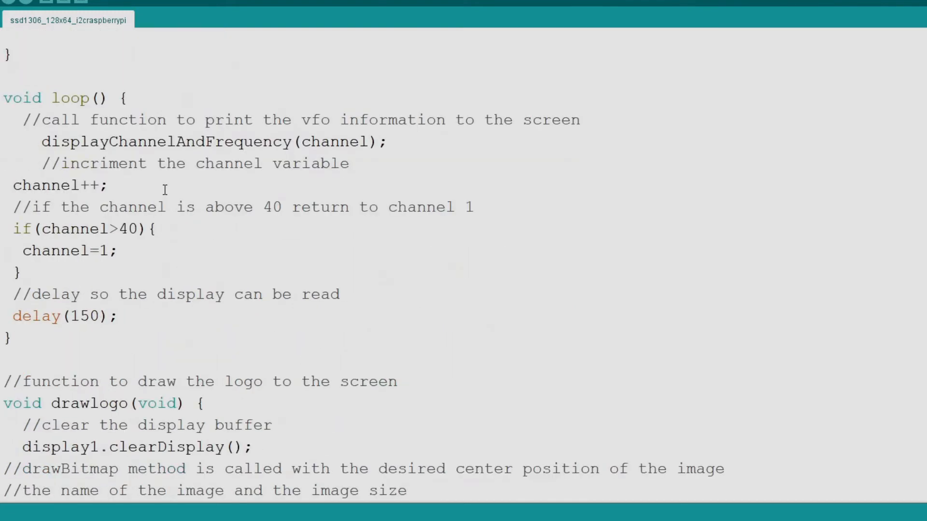
pyautogui.moveTo(32, 141)
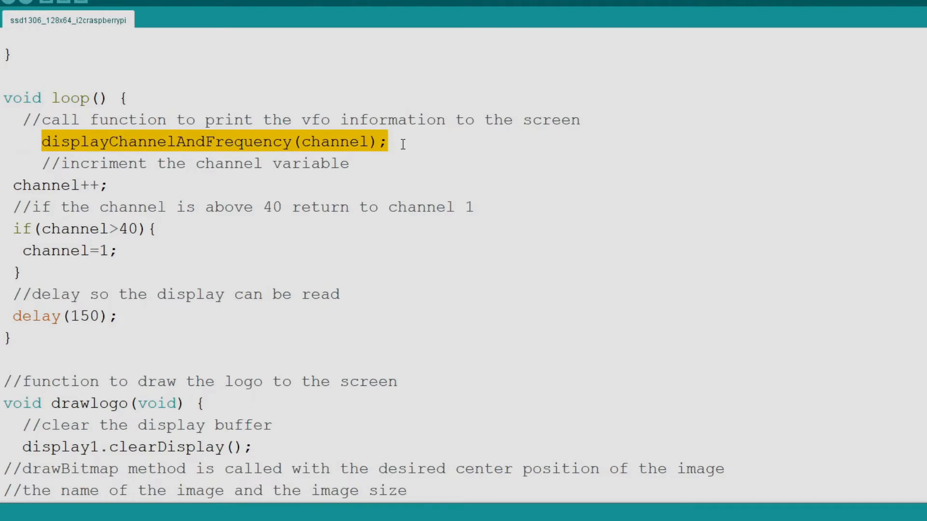
pyautogui.moveTo(8, 187)
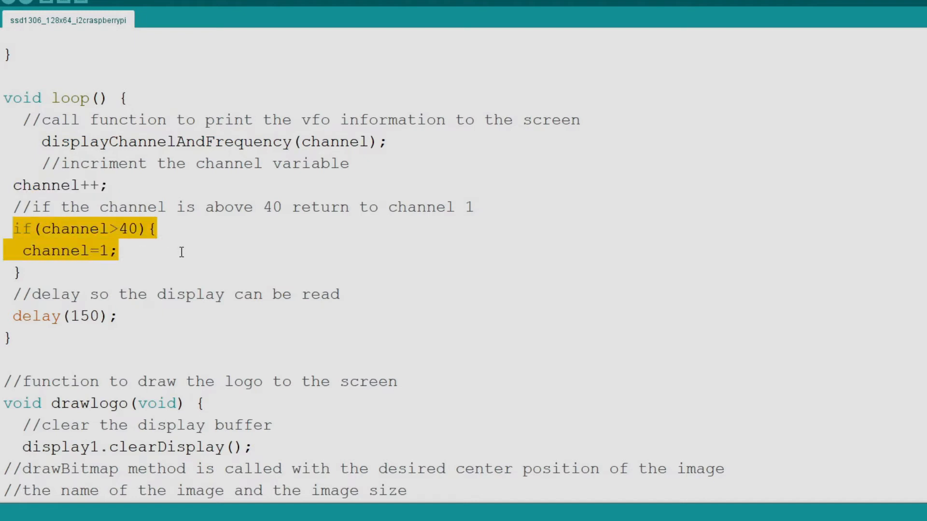
pyautogui.moveTo(204, 257)
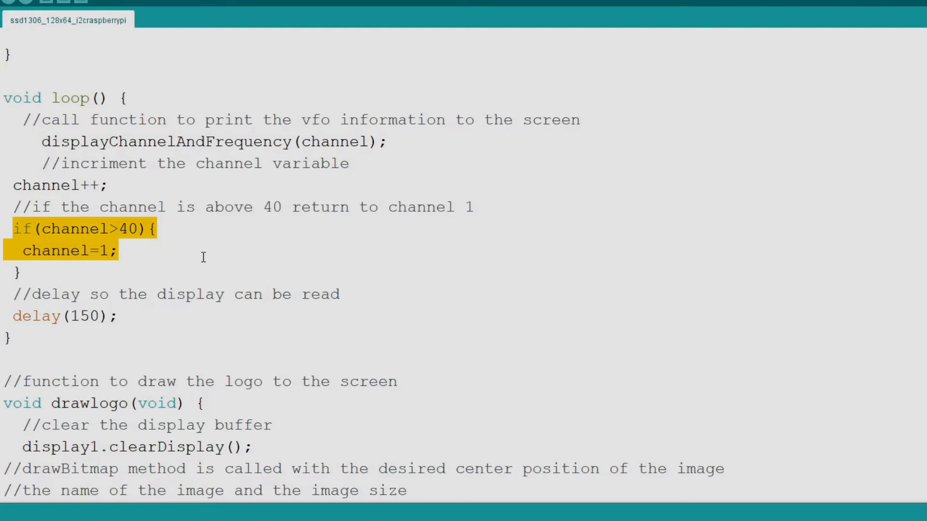
pyautogui.scroll(-3)
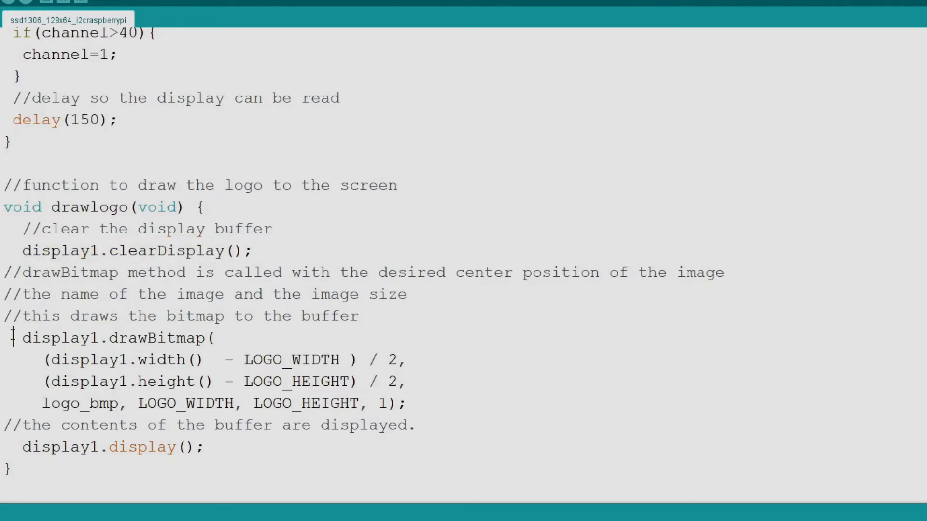
pyautogui.moveTo(18, 338); pyautogui.dragTo(387, 403)
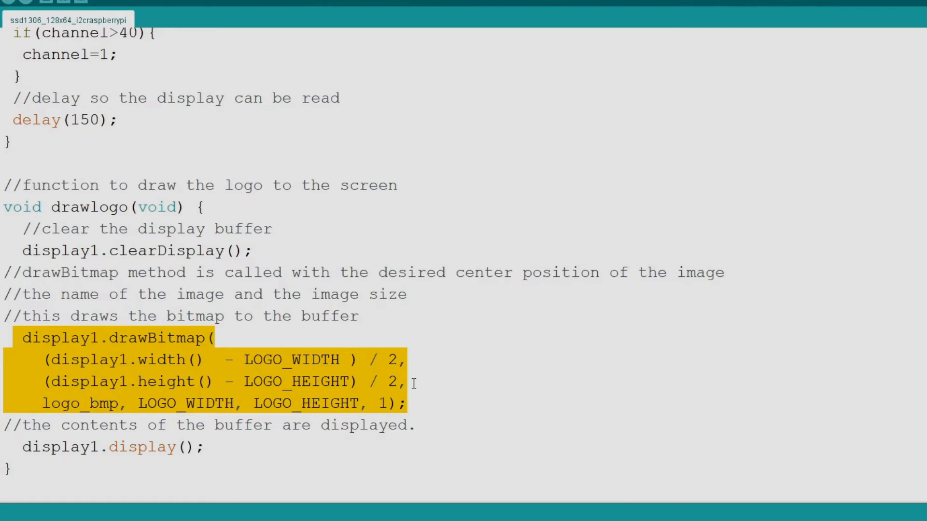
pyautogui.scroll(-3)
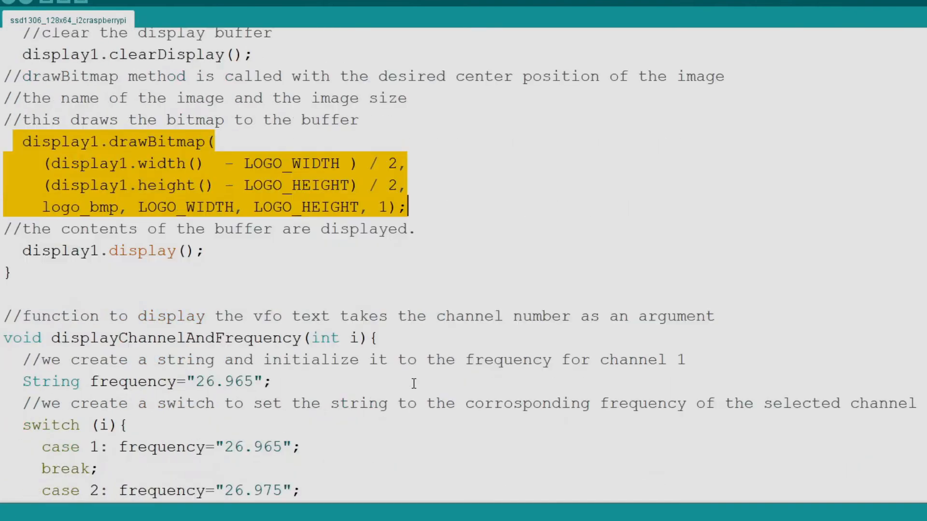
pyautogui.scroll(-3)
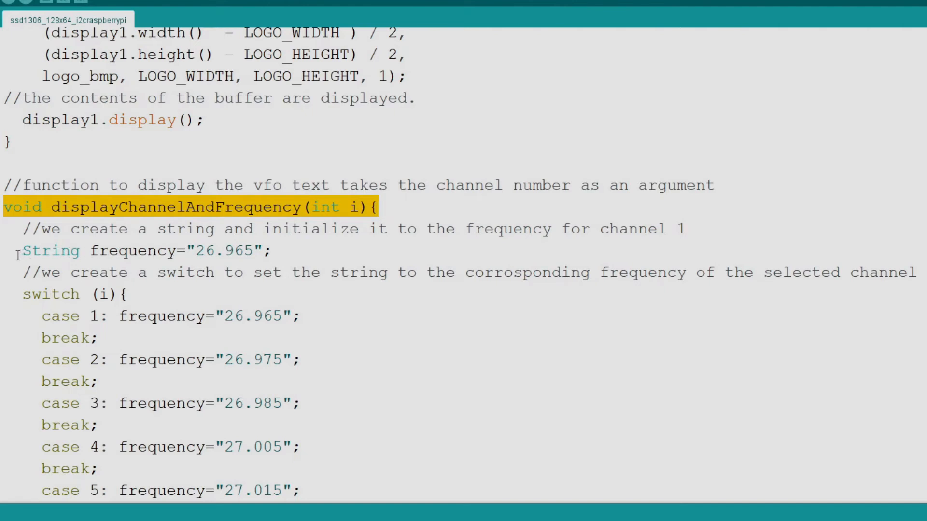
pyautogui.click(377, 207)
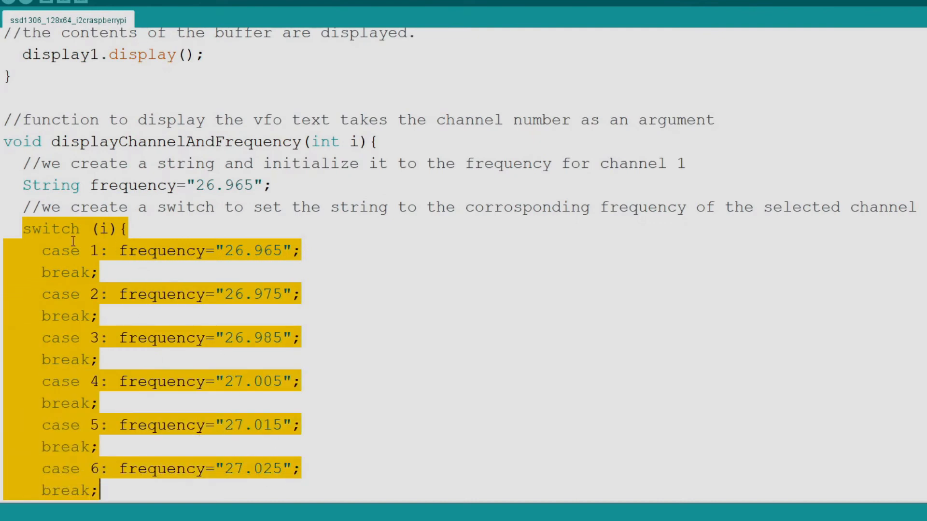
pyautogui.click(53, 251)
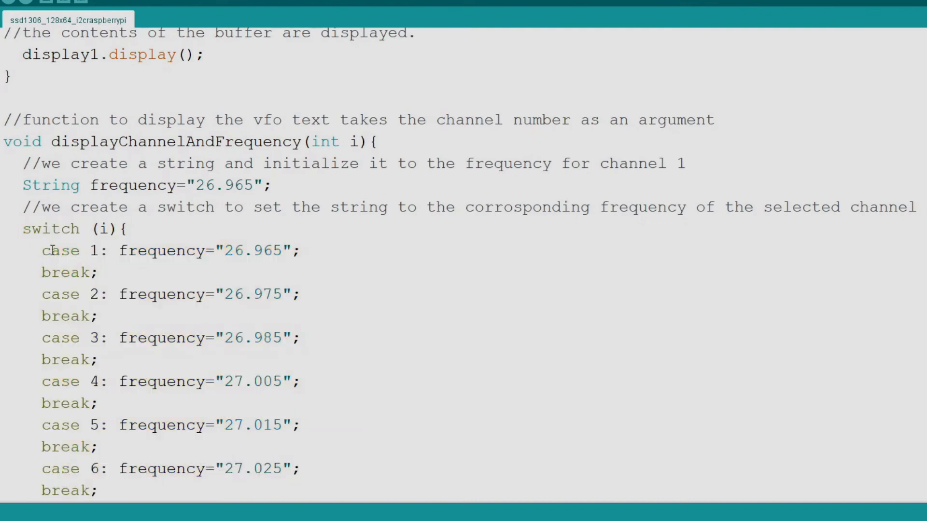
pyautogui.moveTo(41, 250); pyautogui.dragTo(101, 272)
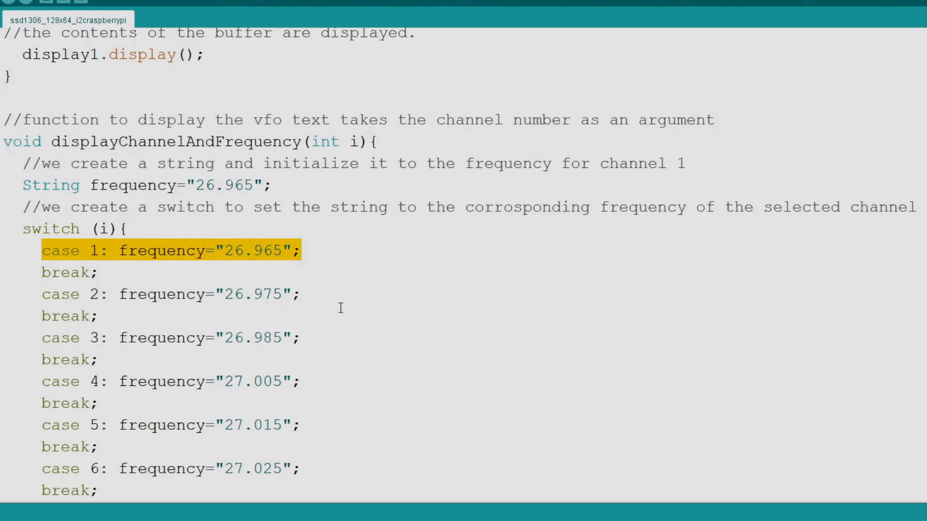
pyautogui.scroll(-3)
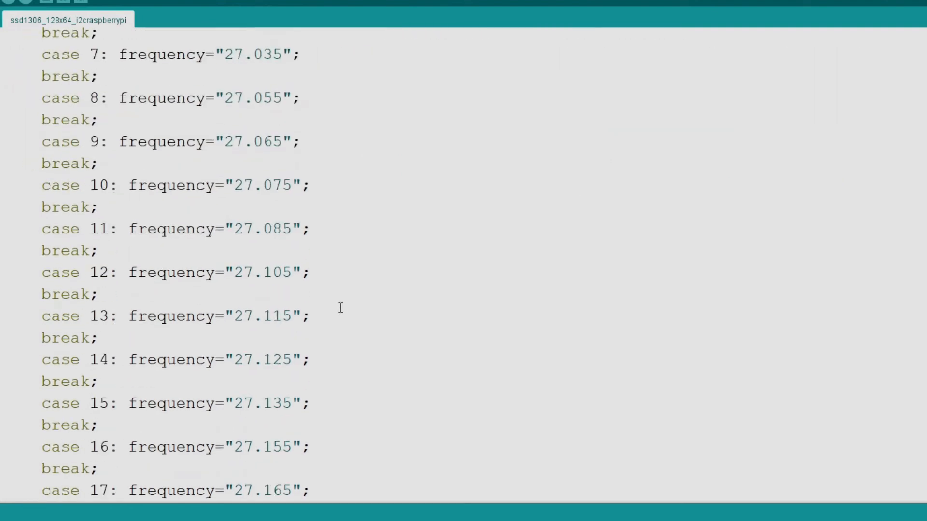
pyautogui.scroll(-3)
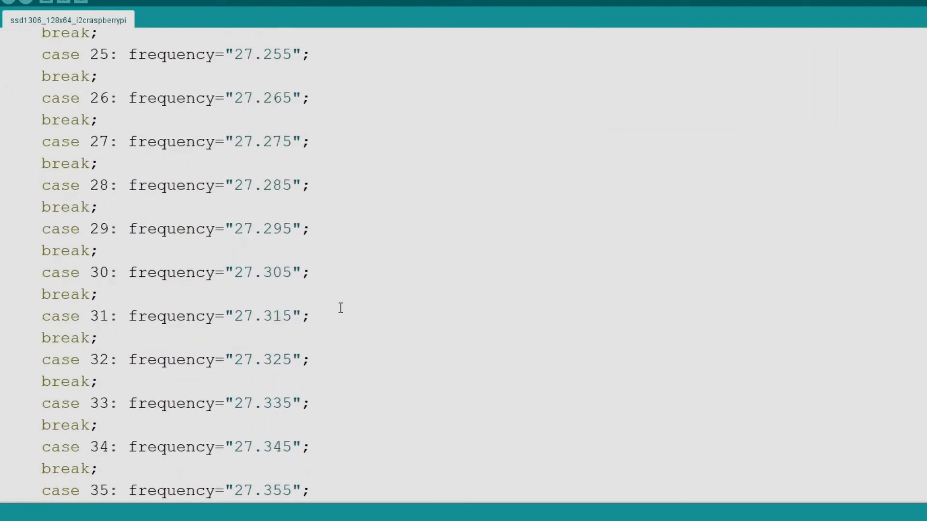
pyautogui.scroll(-3)
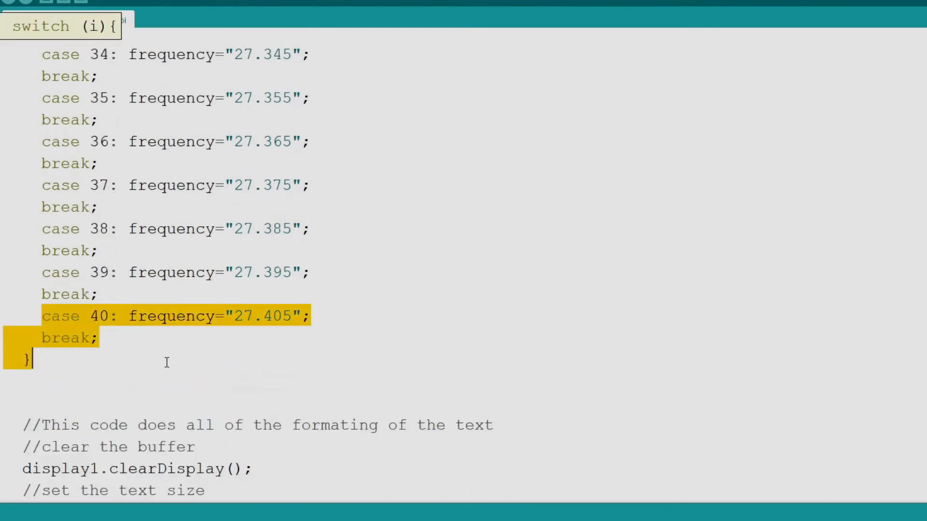
pyautogui.scroll(-3)
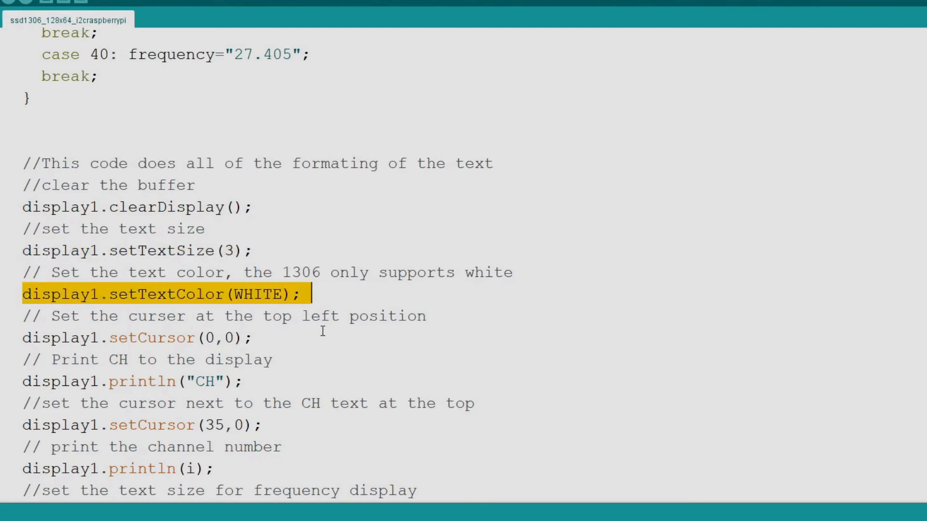
pyautogui.scroll(-3)
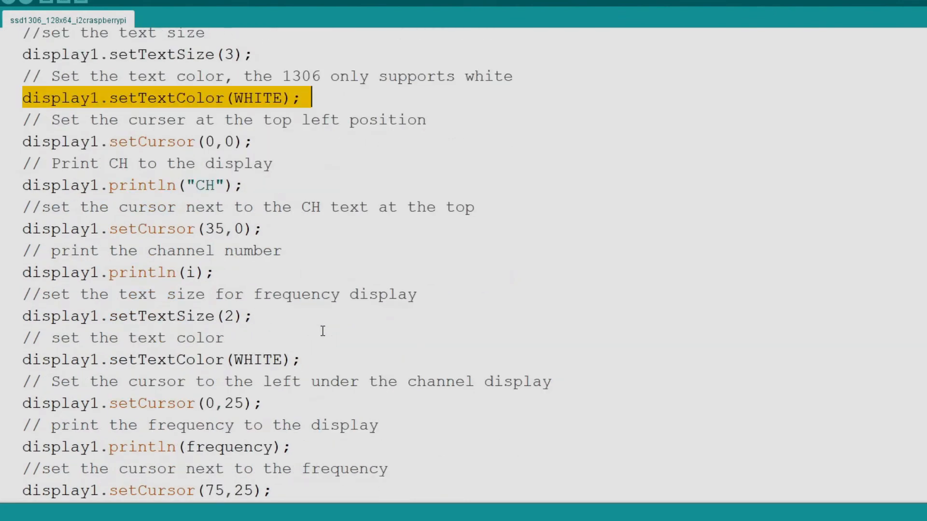
pyautogui.click(217, 141)
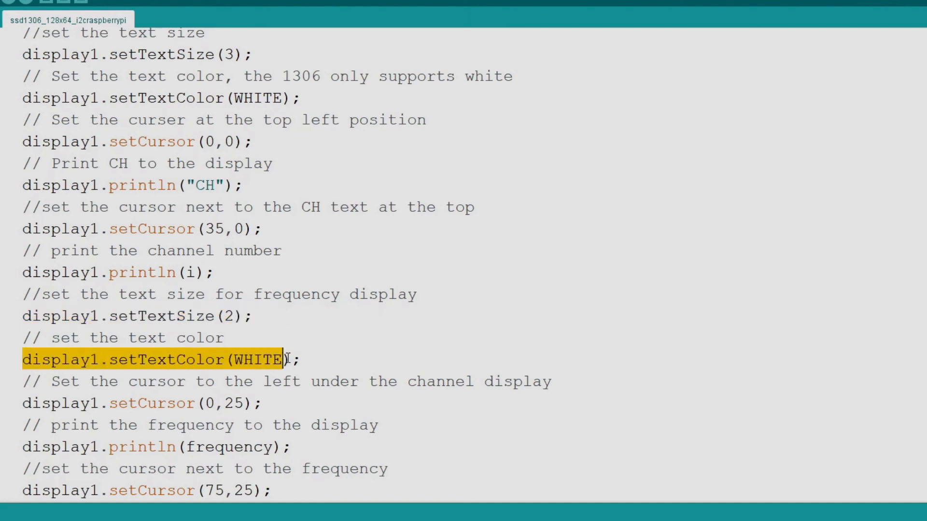
pyautogui.scroll(-3)
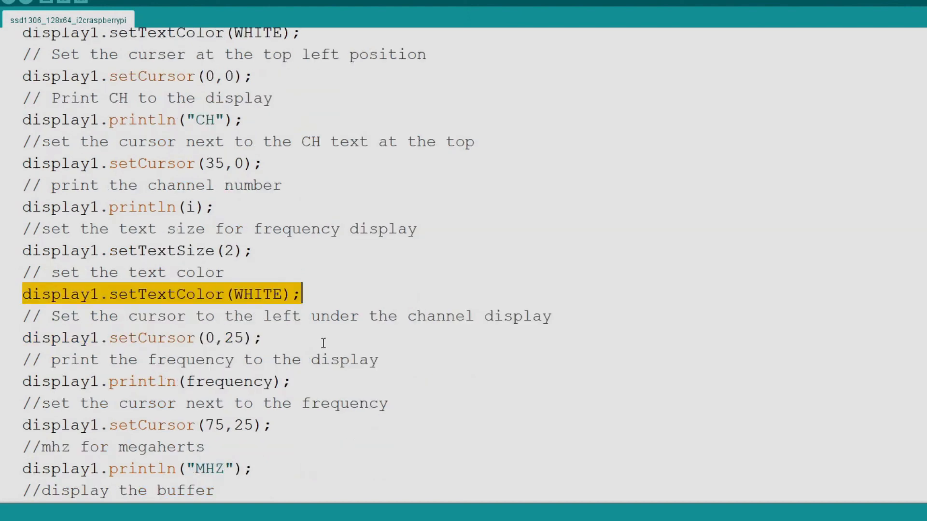
pyautogui.scroll(-3)
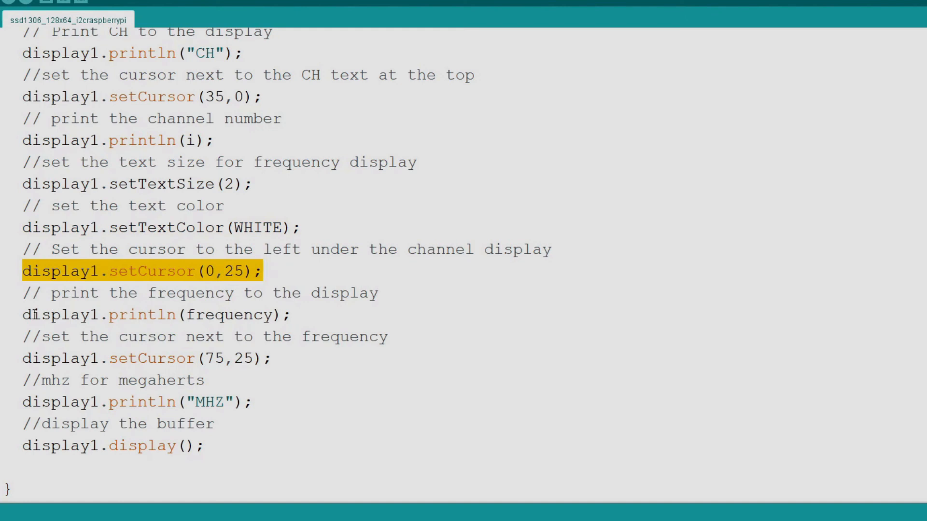
pyautogui.click(145, 315)
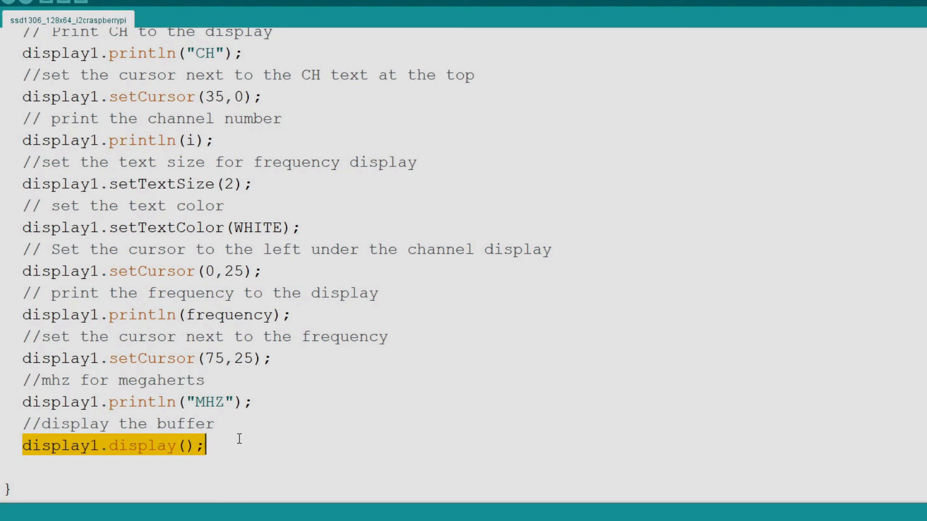
pyautogui.moveTo(280, 403)
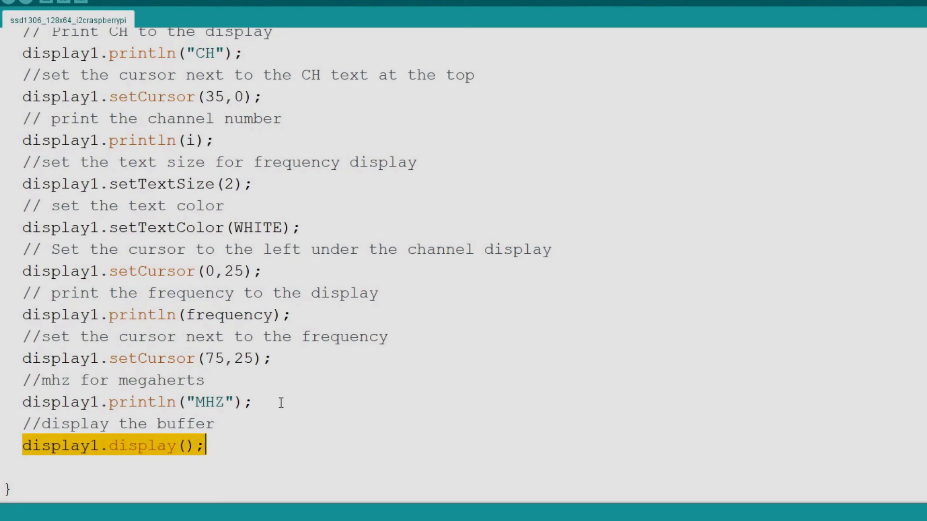